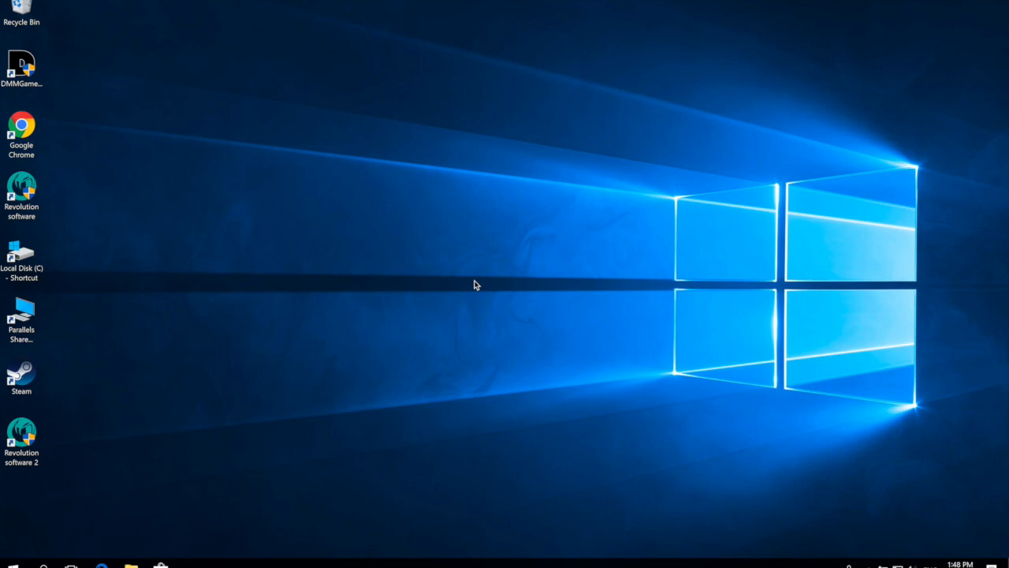
{"action": "mouse_move", "coordinate": [400, 268]}
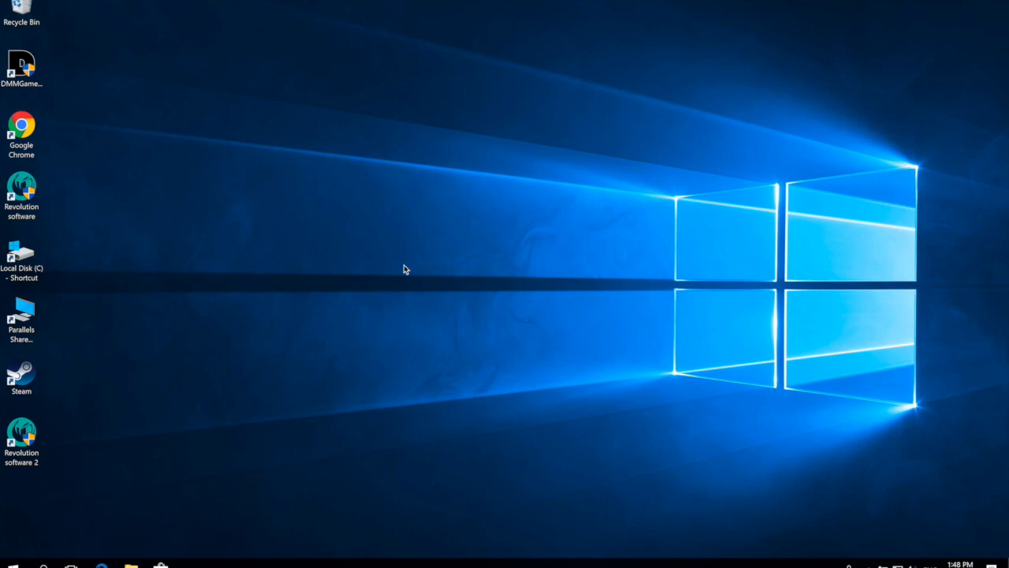
{"action": "mouse_move", "coordinate": [355, 288]}
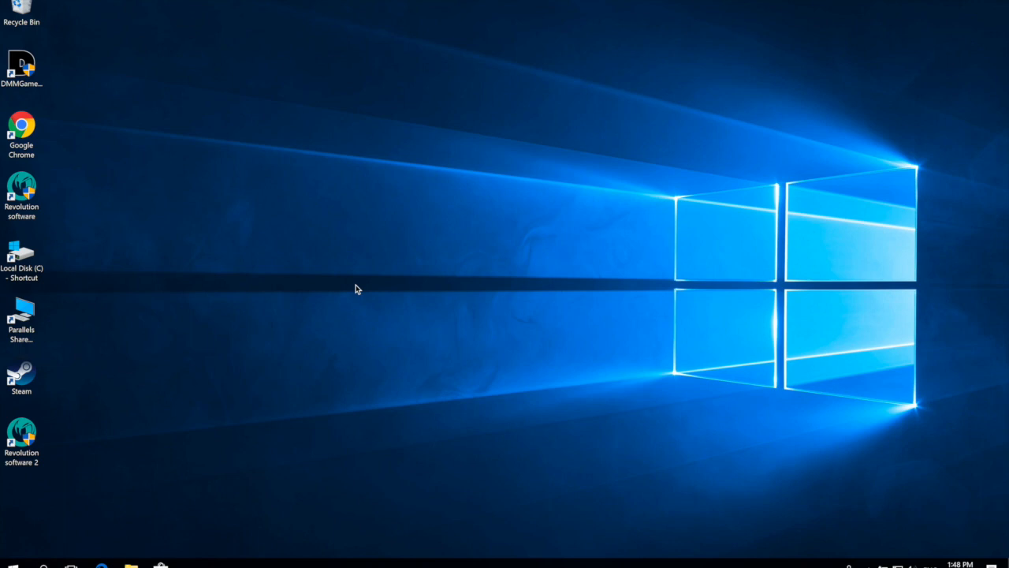
{"action": "mouse_move", "coordinate": [353, 288]}
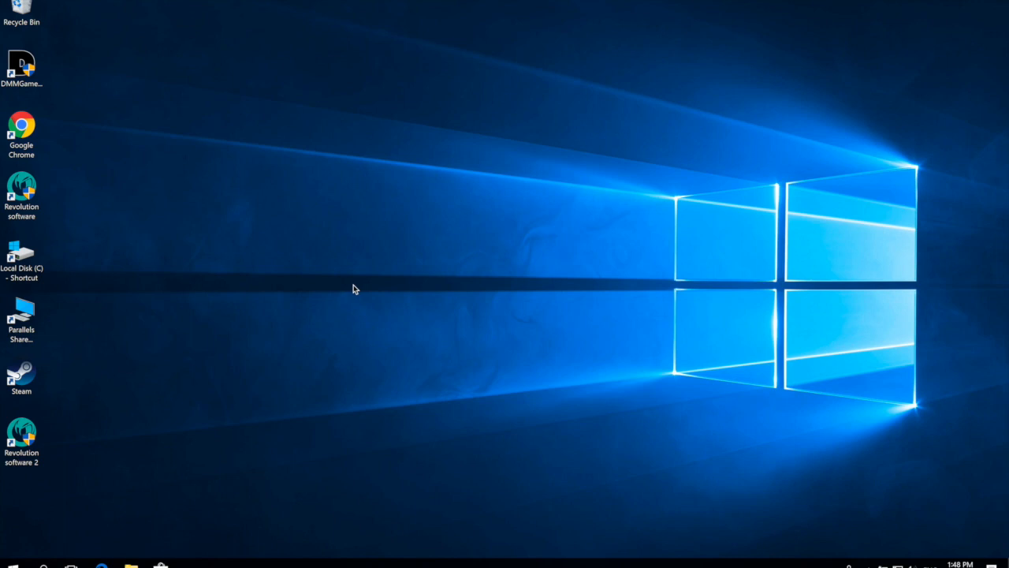
{"action": "mouse_move", "coordinate": [348, 280]}
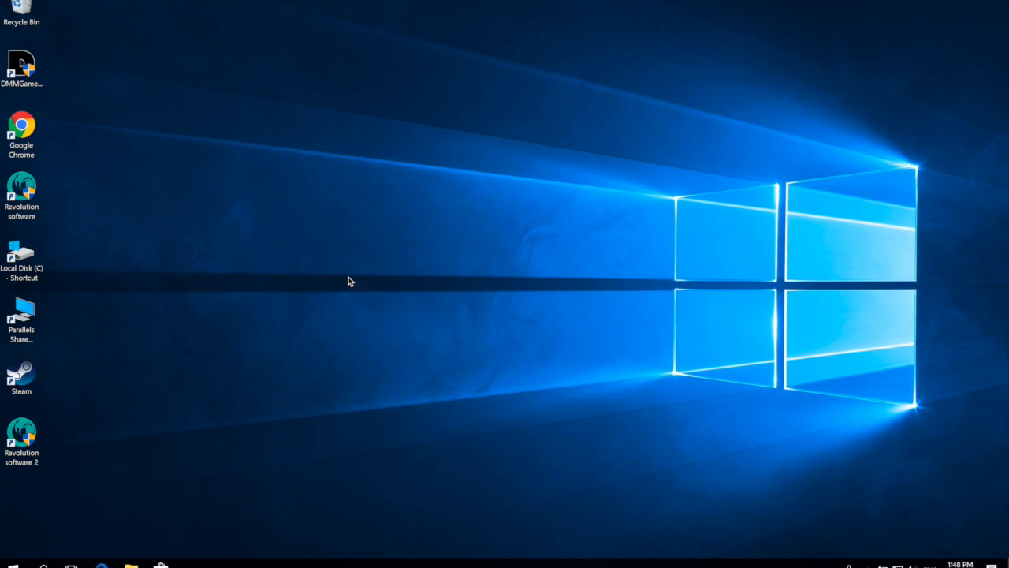
{"action": "mouse_move", "coordinate": [363, 271]}
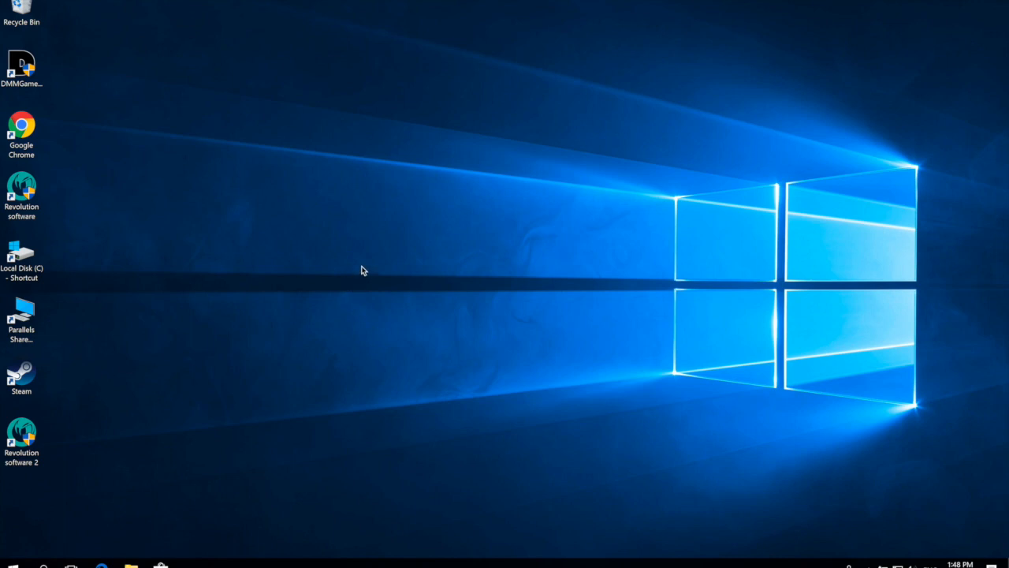
{"action": "mouse_move", "coordinate": [363, 230]}
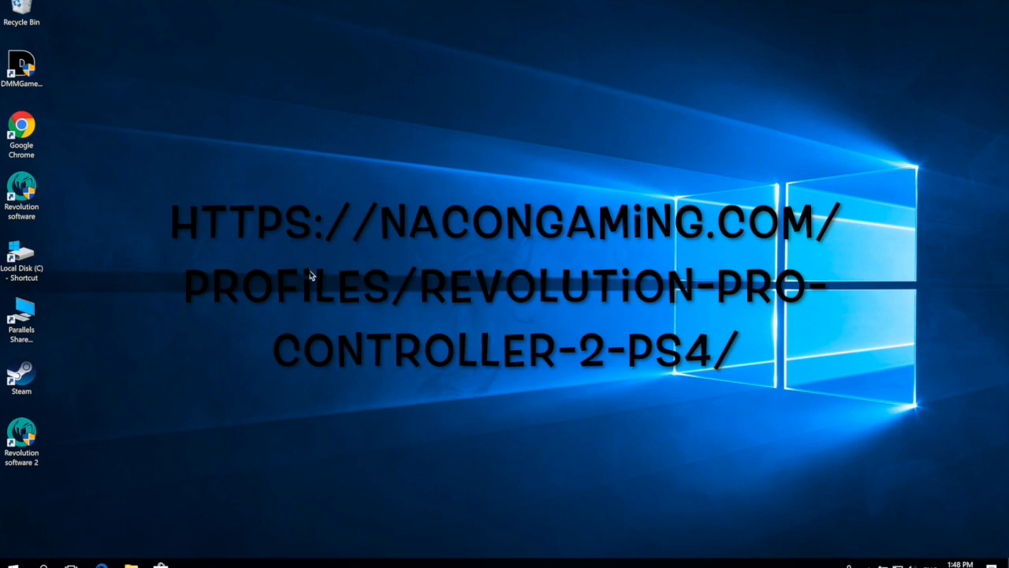
{"action": "mouse_move", "coordinate": [244, 261]}
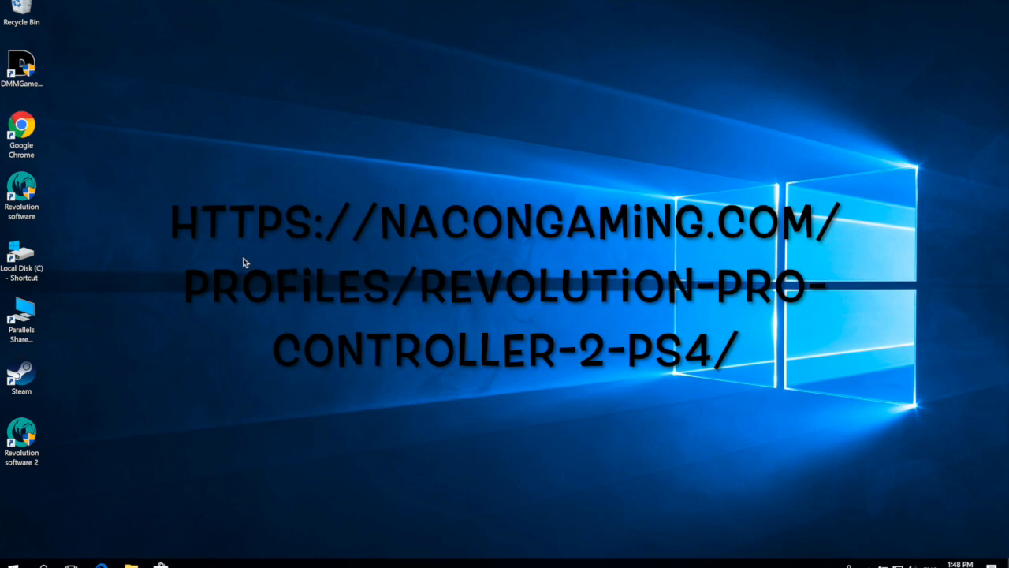
{"action": "mouse_move", "coordinate": [92, 284]}
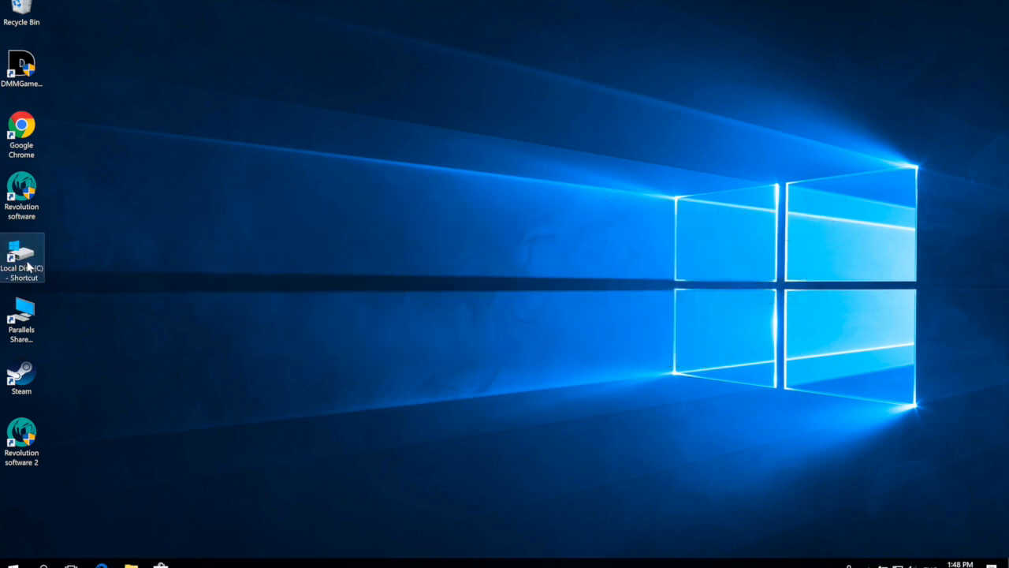
Step: Browse C: > Program Files (x86) > Nacon > Revolution software 2
{"action": "double_click", "coordinate": [22, 256]}
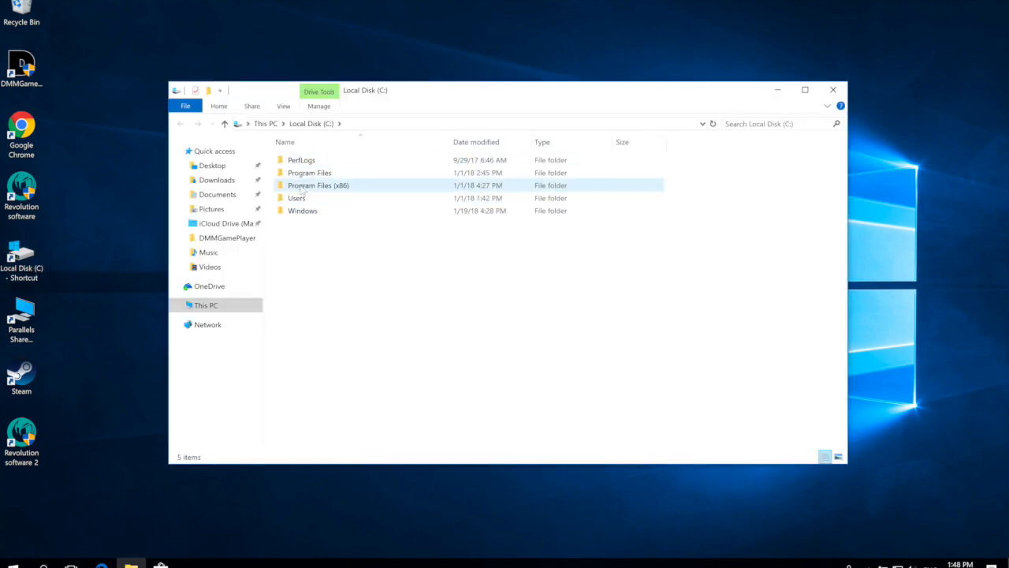
{"action": "double_click", "coordinate": [316, 185]}
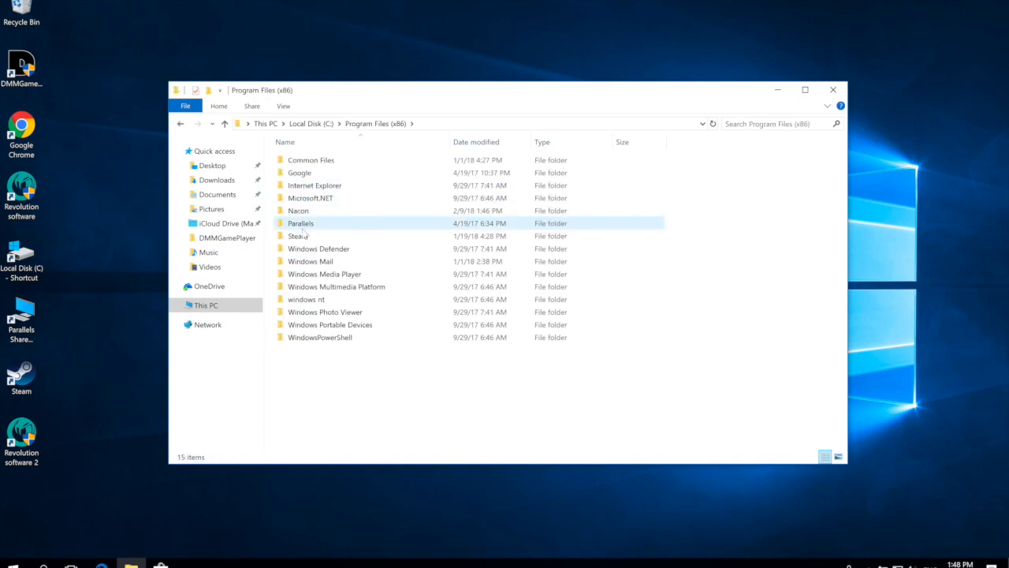
{"action": "double_click", "coordinate": [299, 212]}
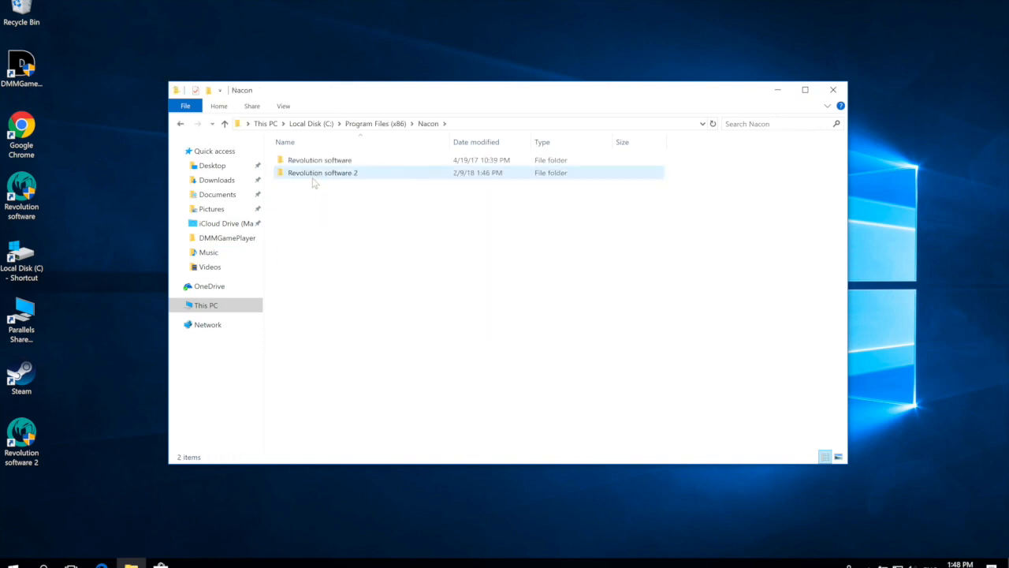
{"action": "double_click", "coordinate": [322, 172]}
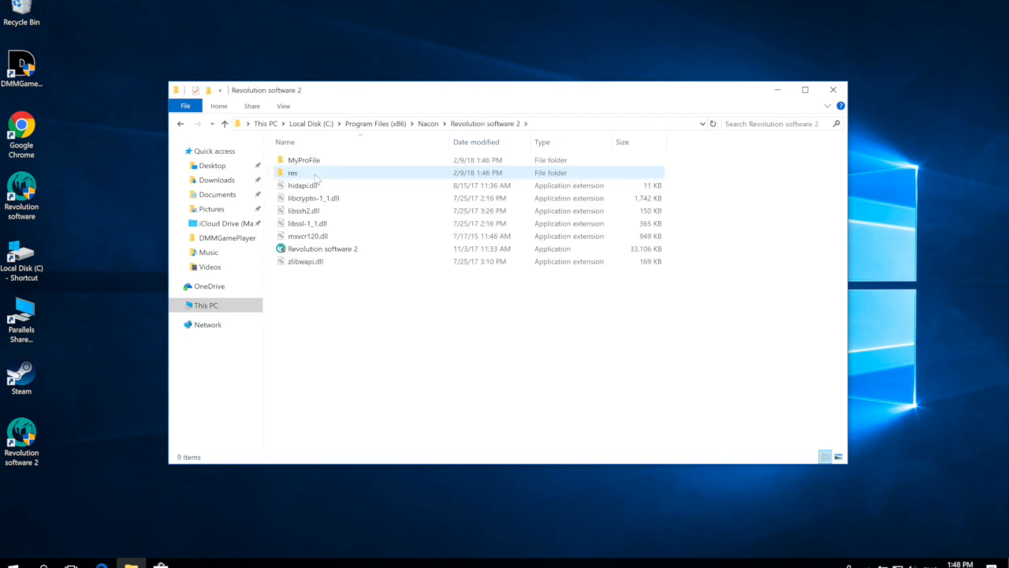
Step: Go into MyProfile and its PS4 folder holding the nacon_Neutral.nacs2 profile
{"action": "double_click", "coordinate": [302, 159]}
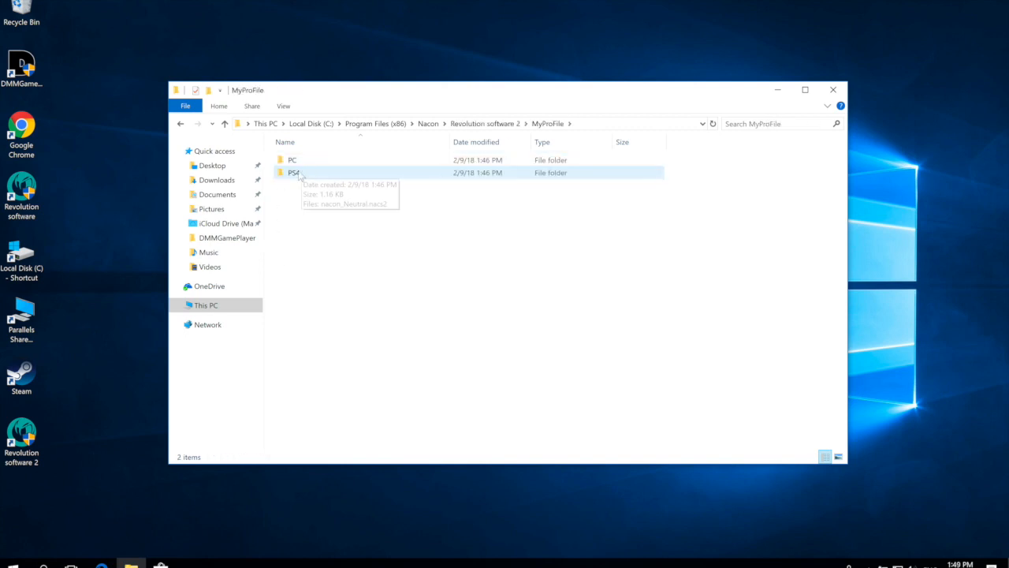
{"action": "mouse_move", "coordinate": [306, 180]}
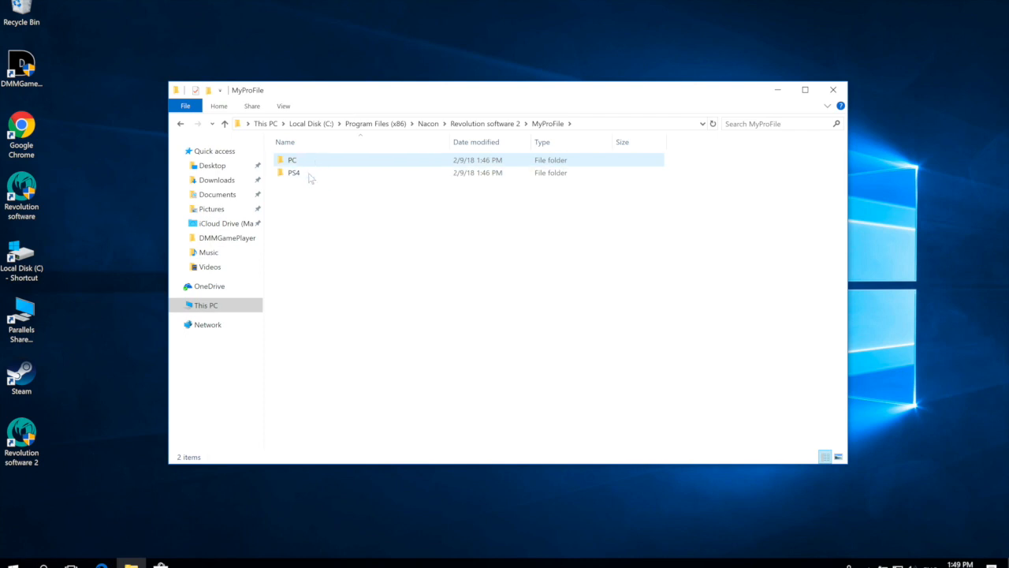
{"action": "left_click", "coordinate": [293, 172]}
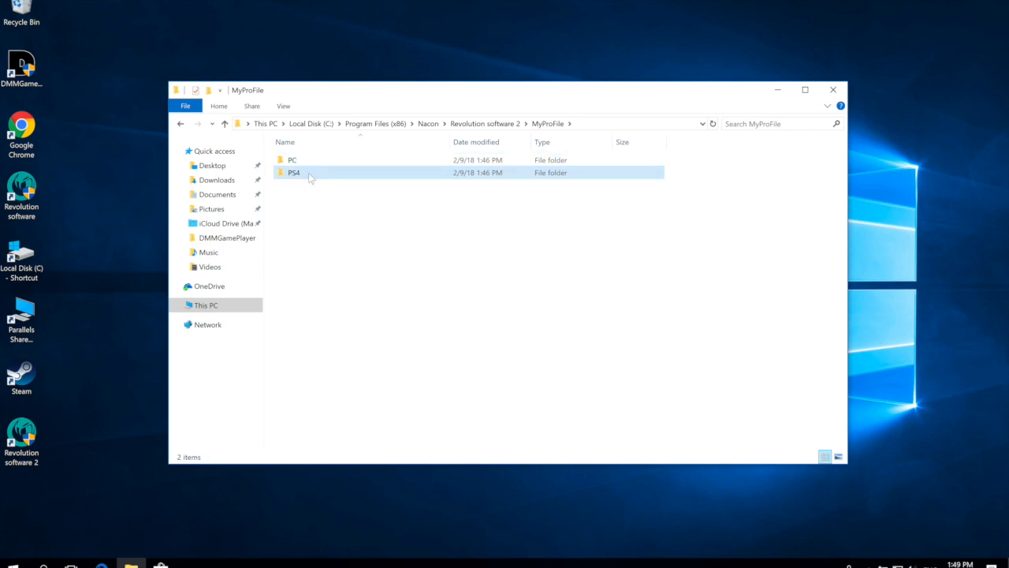
{"action": "double_click", "coordinate": [293, 172]}
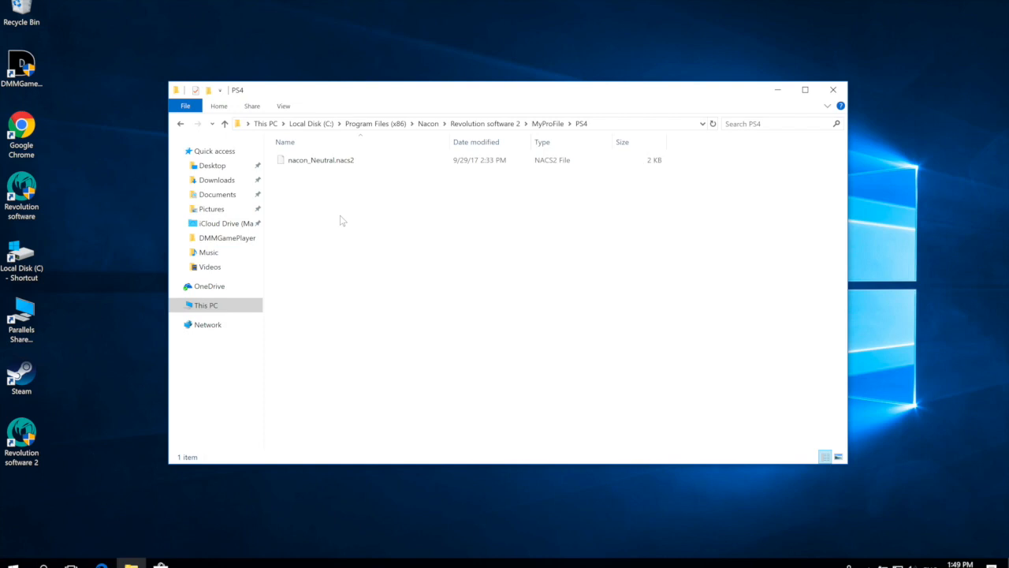
{"action": "mouse_move", "coordinate": [266, 123]}
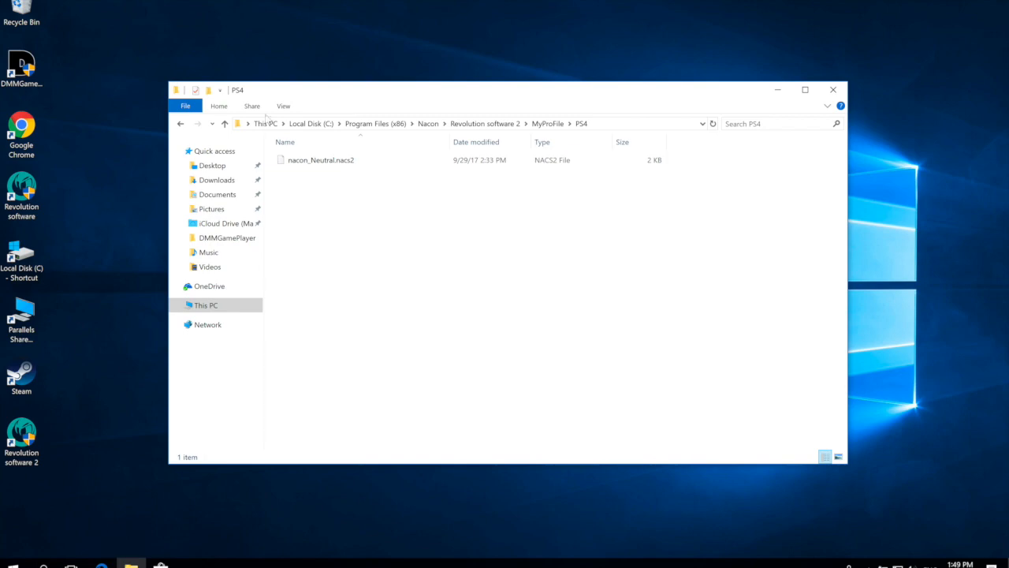
Step: Close the window and browse again from C: through Program Files (x86) into Nacon
{"action": "left_click", "coordinate": [832, 89]}
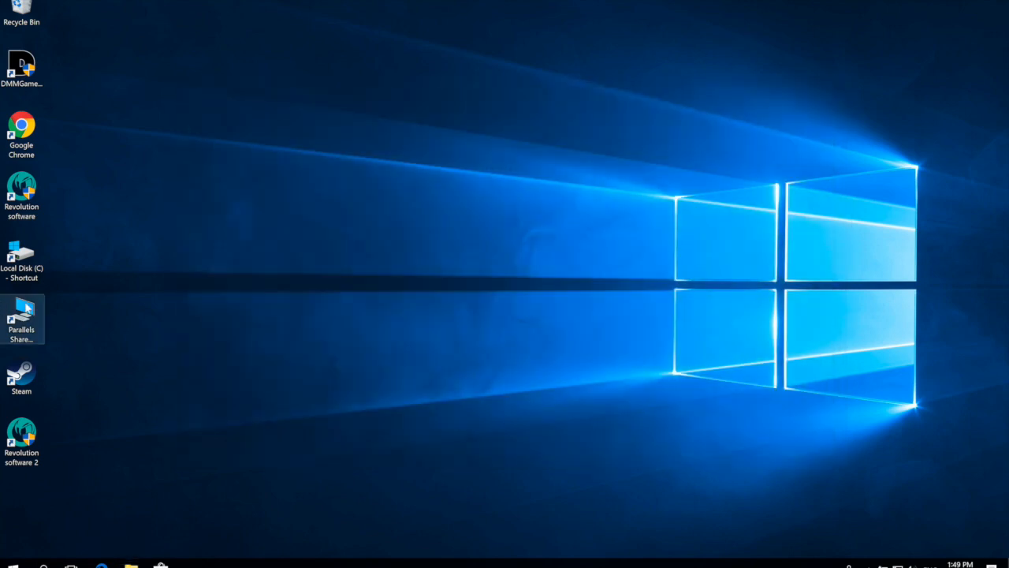
{"action": "double_click", "coordinate": [22, 255]}
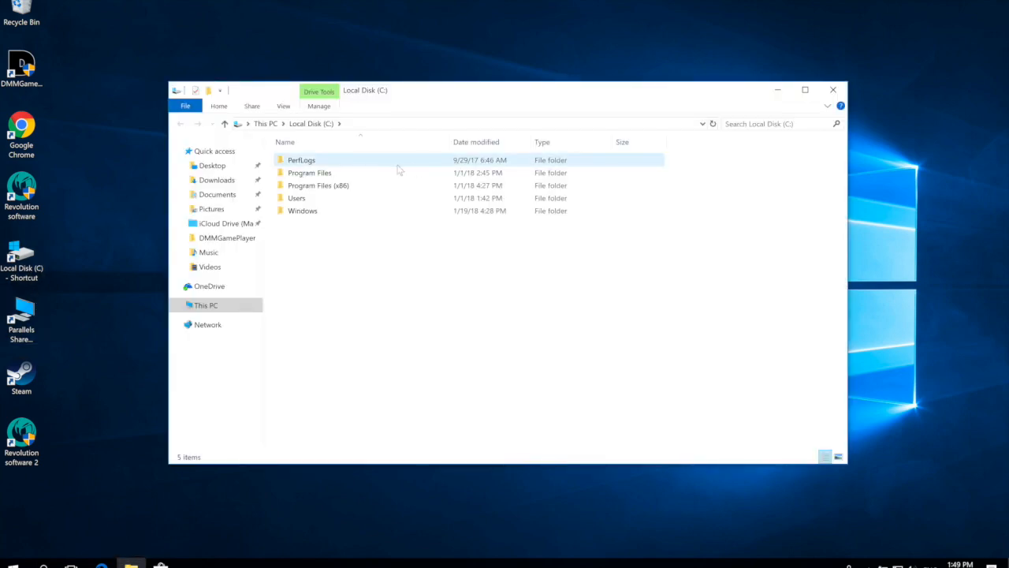
{"action": "double_click", "coordinate": [316, 186]}
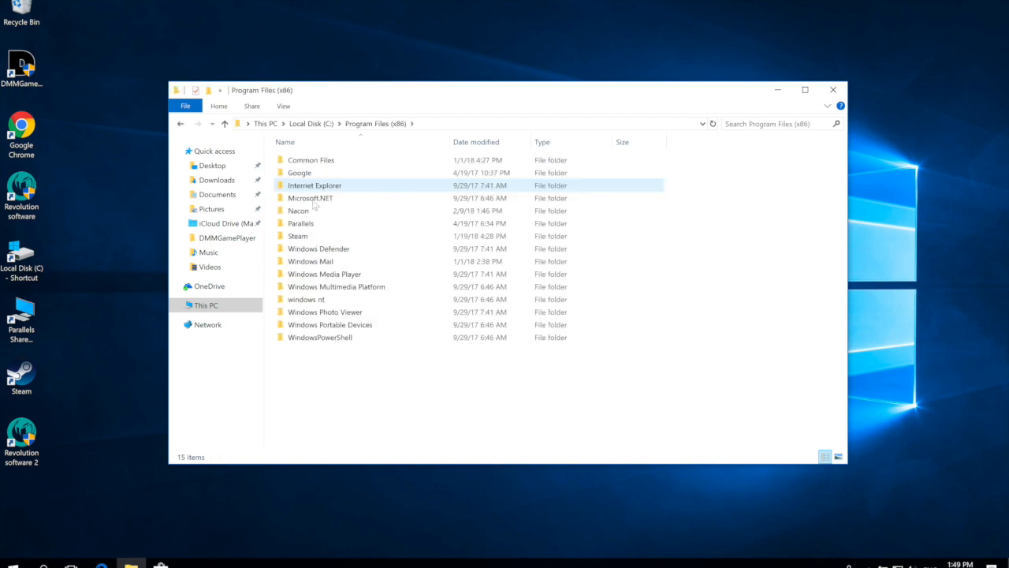
{"action": "left_click", "coordinate": [298, 212]}
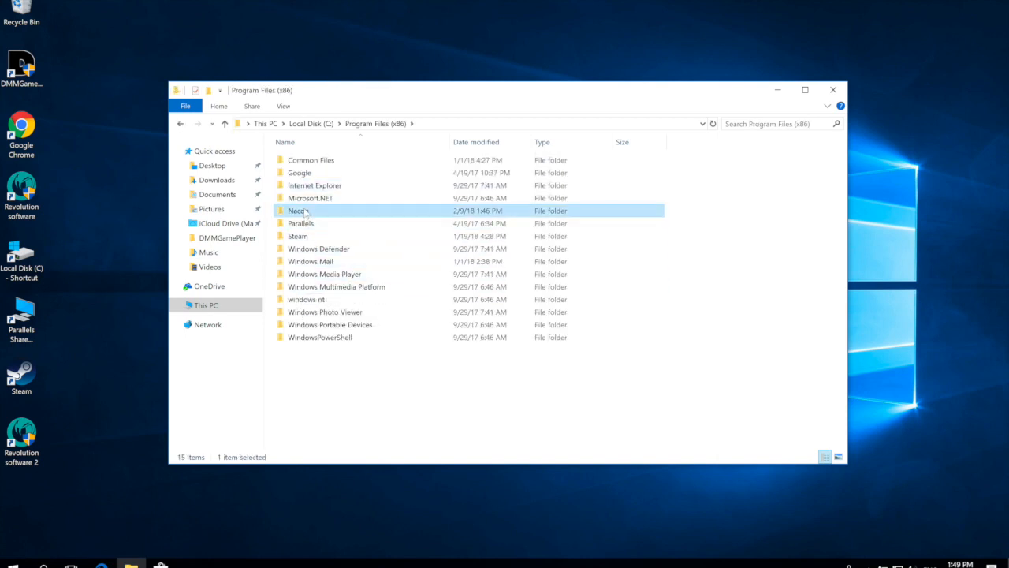
{"action": "double_click", "coordinate": [297, 212]}
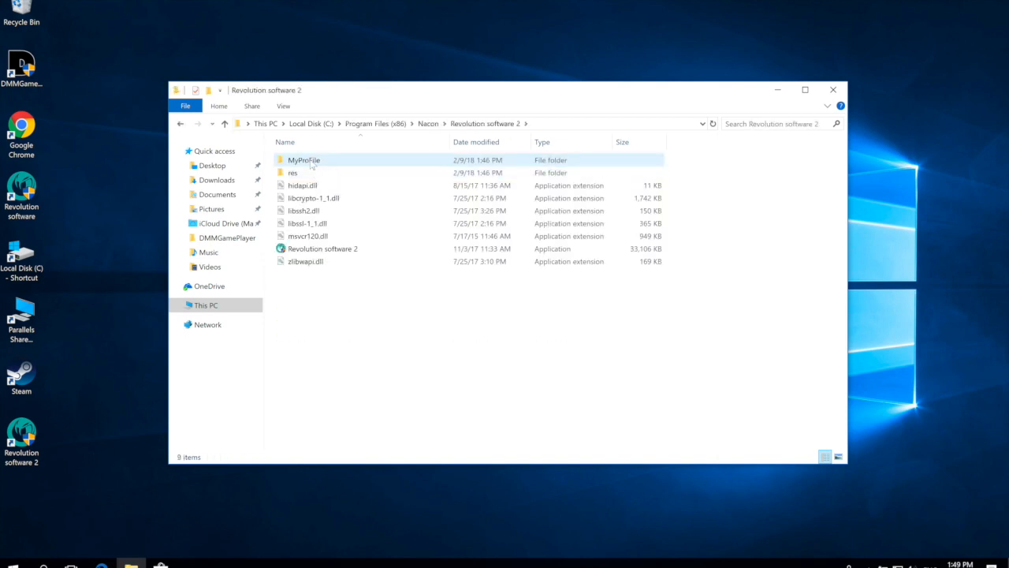
Step: Go into the MyProFile folder showing its PC and PS4 subfolders
{"action": "double_click", "coordinate": [303, 160]}
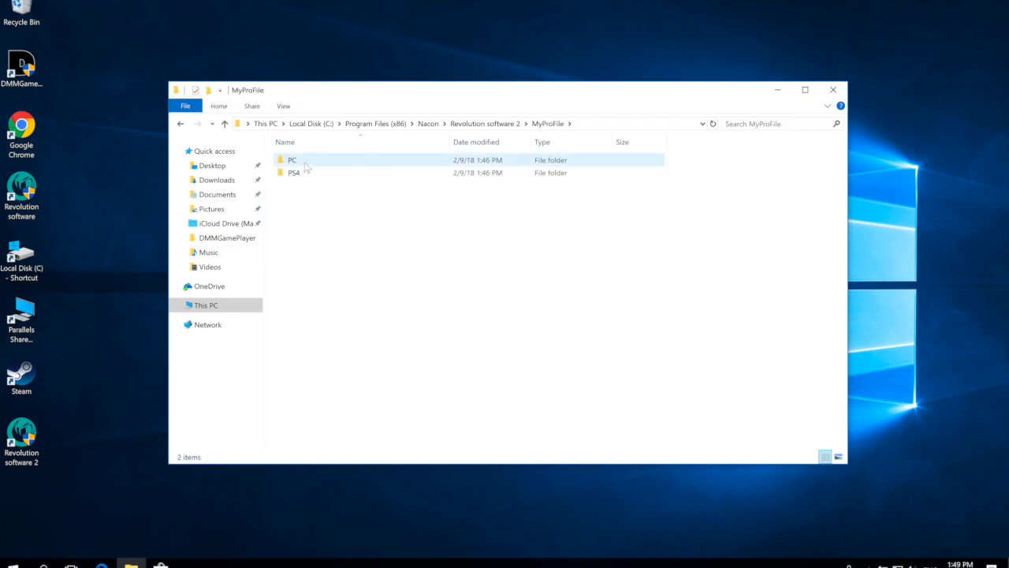
{"action": "left_click", "coordinate": [291, 159]}
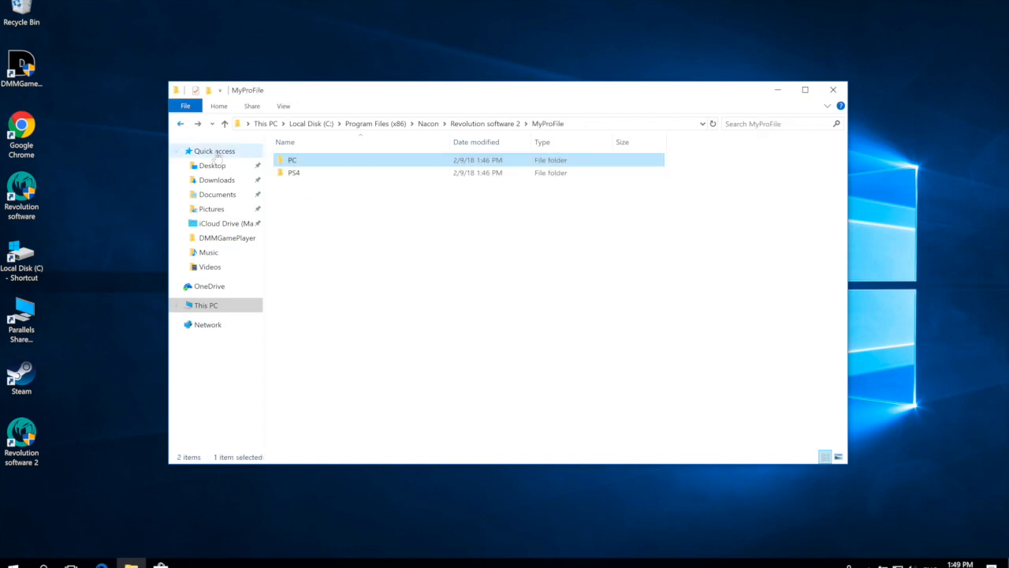
{"action": "double_click", "coordinate": [293, 172]}
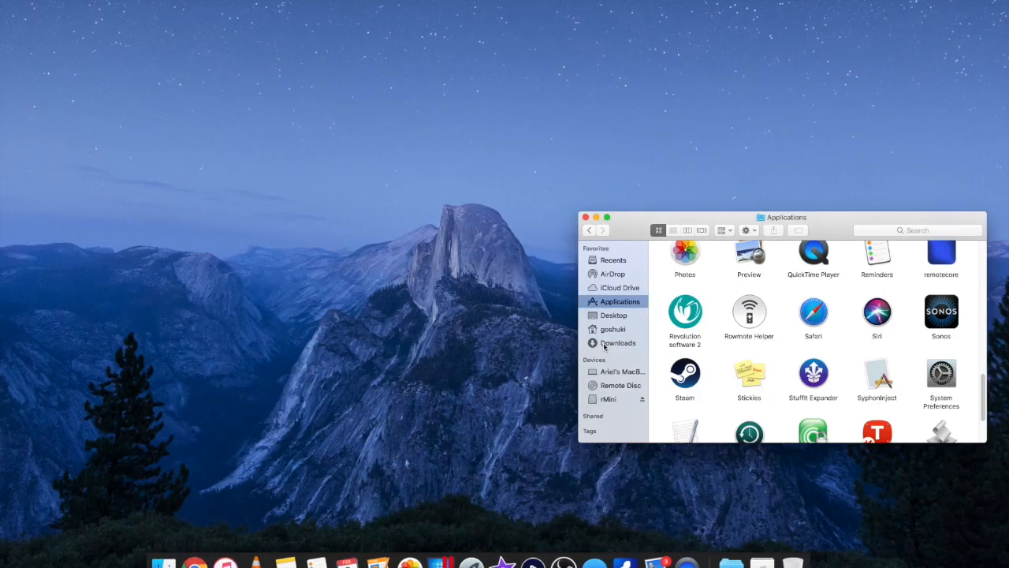
{"action": "mouse_move", "coordinate": [652, 300]}
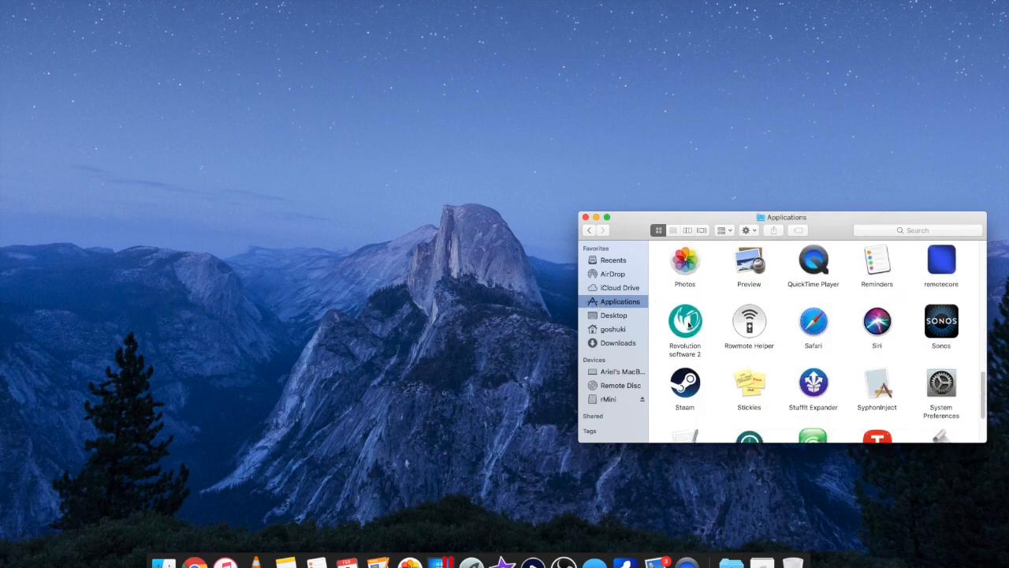
Step: Show the package contents of the Revolution software 2 app in Applications
{"action": "left_click", "coordinate": [684, 325]}
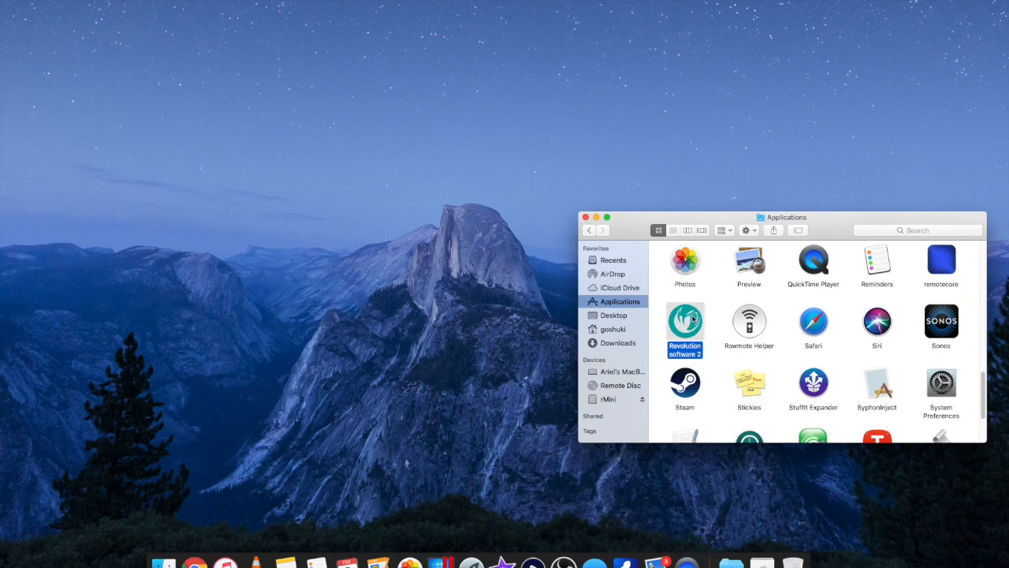
{"action": "right_click", "coordinate": [684, 318]}
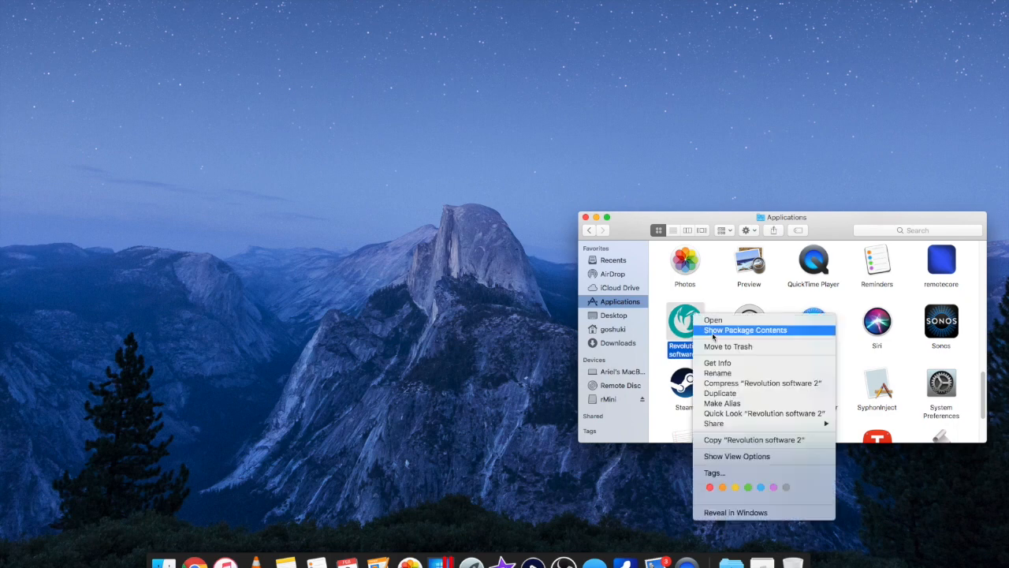
{"action": "left_click", "coordinate": [744, 329]}
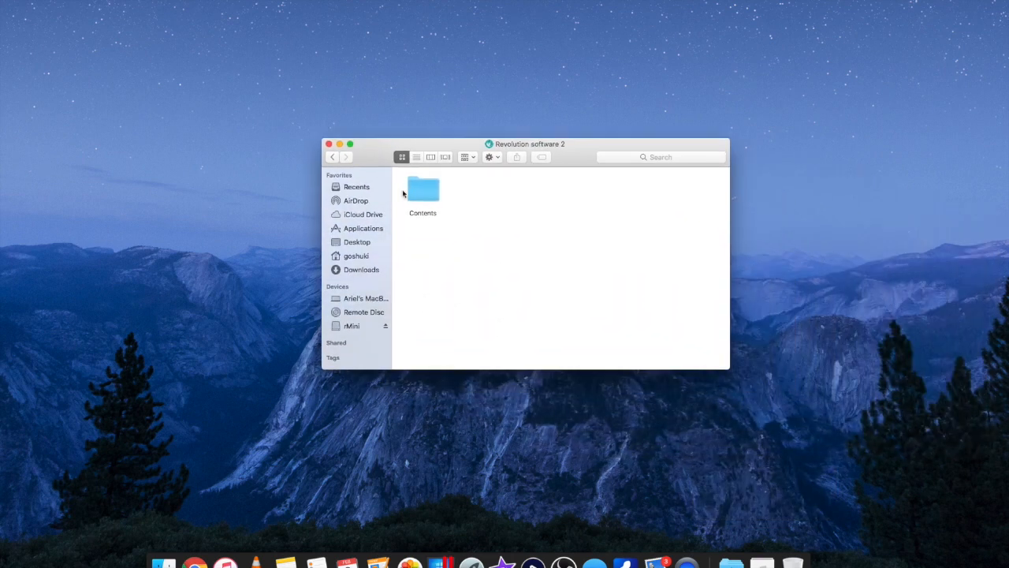
Step: Go into the app's Contents folder listing Frameworks, MacOS, Plugins, Resources, Info.plist and PkgInfo
{"action": "double_click", "coordinate": [422, 193]}
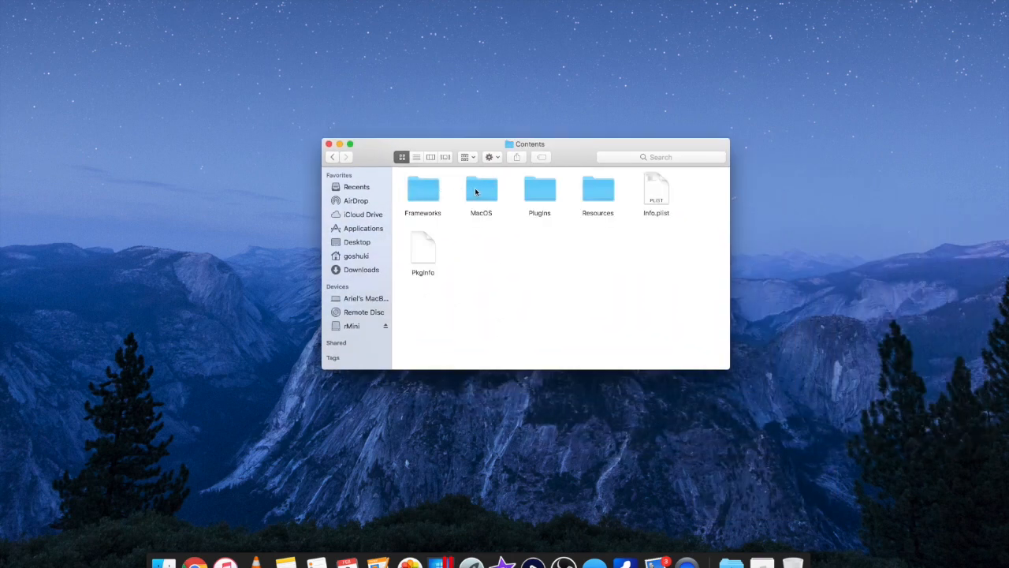
{"action": "left_click", "coordinate": [481, 189]}
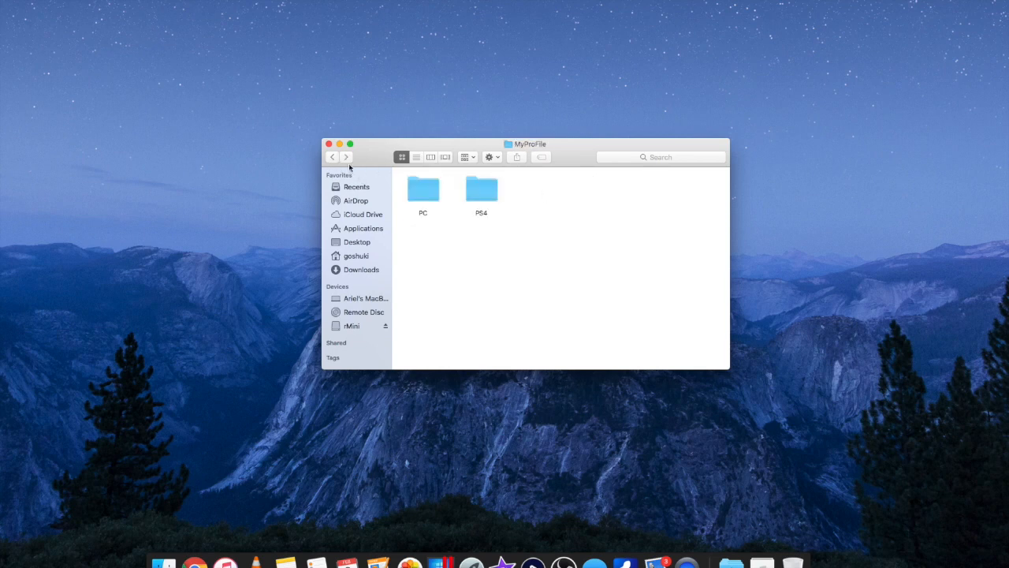
{"action": "double_click", "coordinate": [481, 189]}
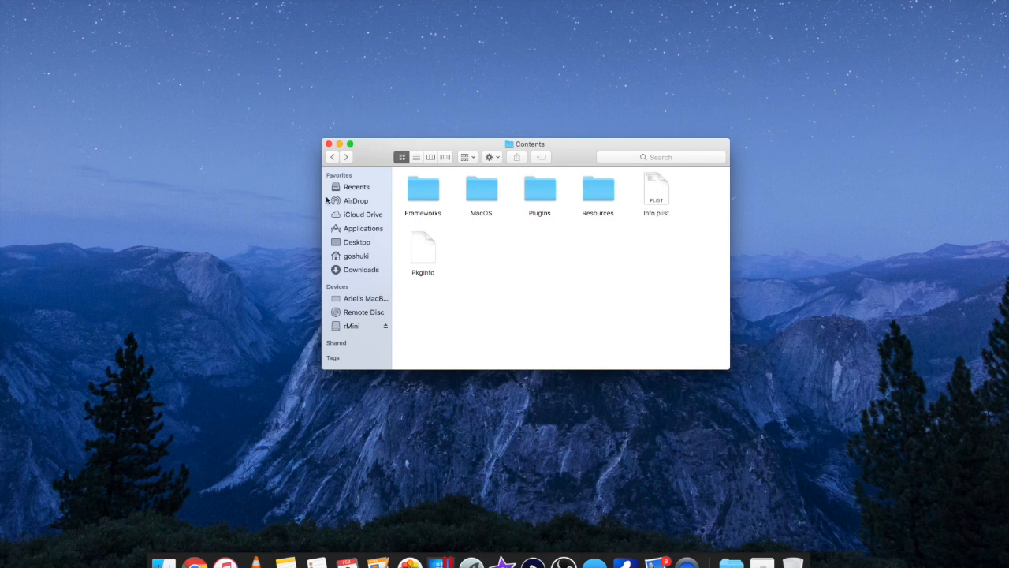
Step: Return to Applications and show the Revolution software 2 package contents again
{"action": "left_click", "coordinate": [363, 227]}
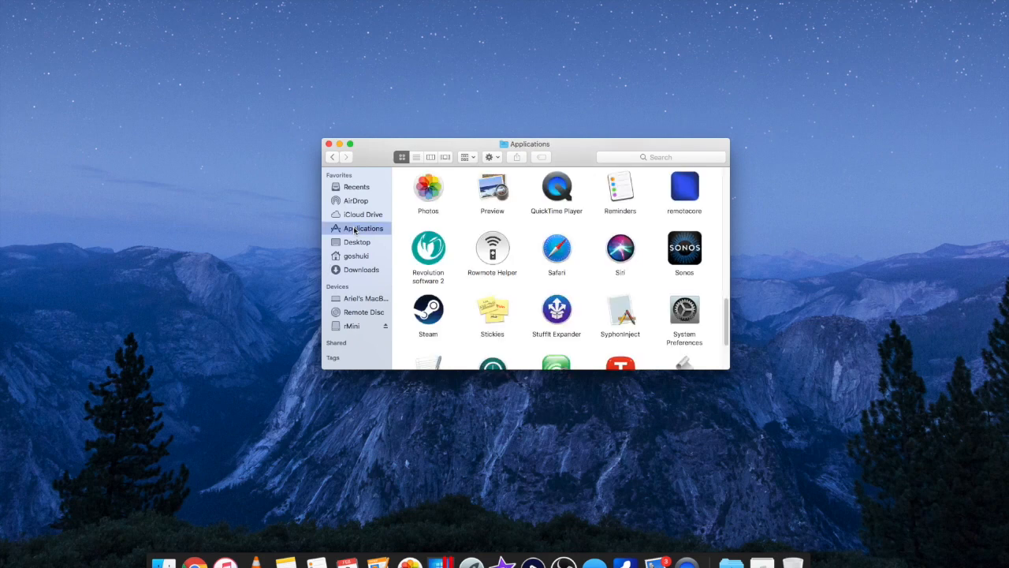
{"action": "right_click", "coordinate": [429, 249]}
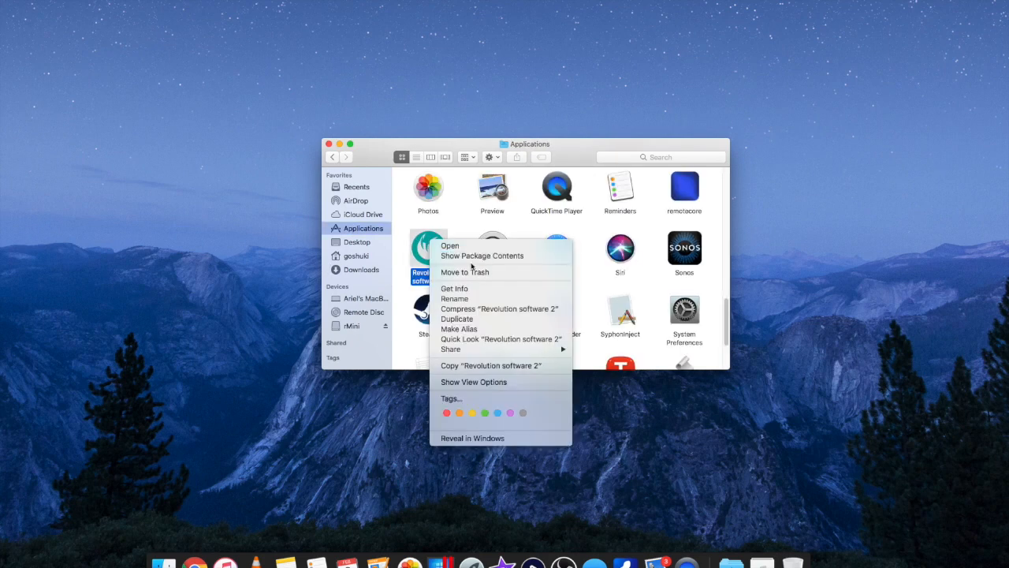
{"action": "mouse_move", "coordinate": [483, 256]}
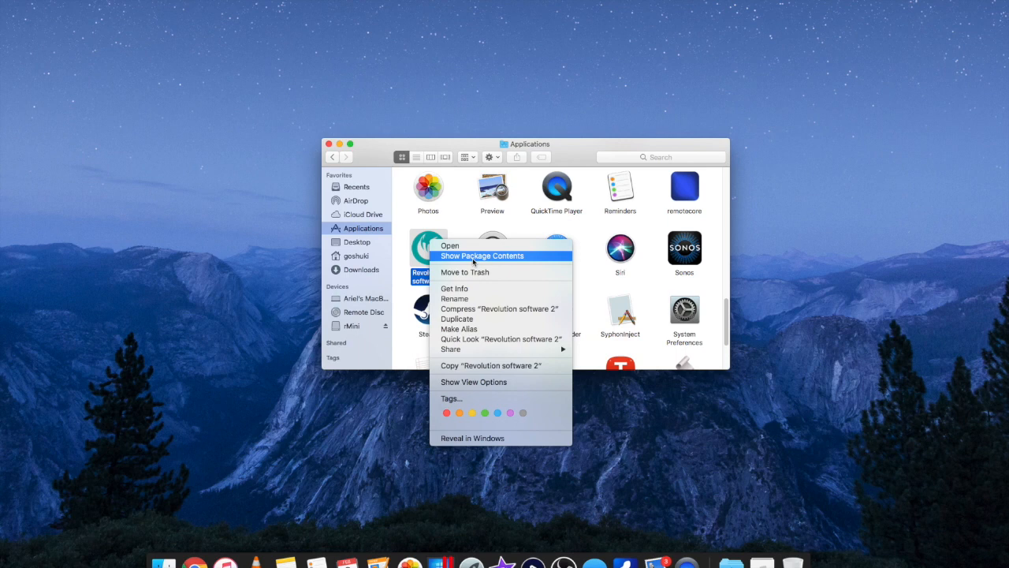
{"action": "left_click", "coordinate": [482, 256]}
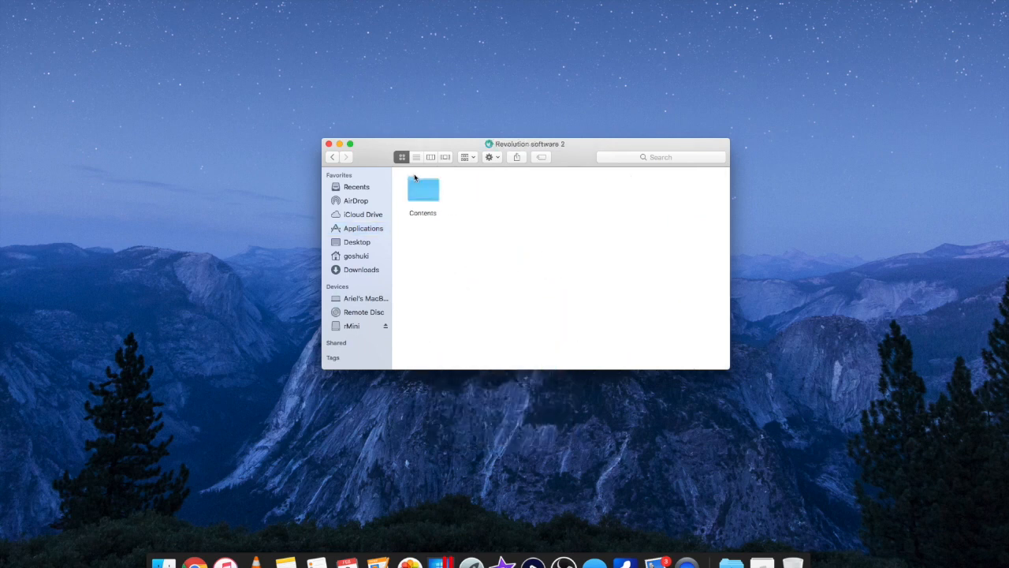
Step: Go through Contents into MyProFile's PS4 folder listing Banana, Main_Profile and Test profiles
{"action": "double_click", "coordinate": [423, 192]}
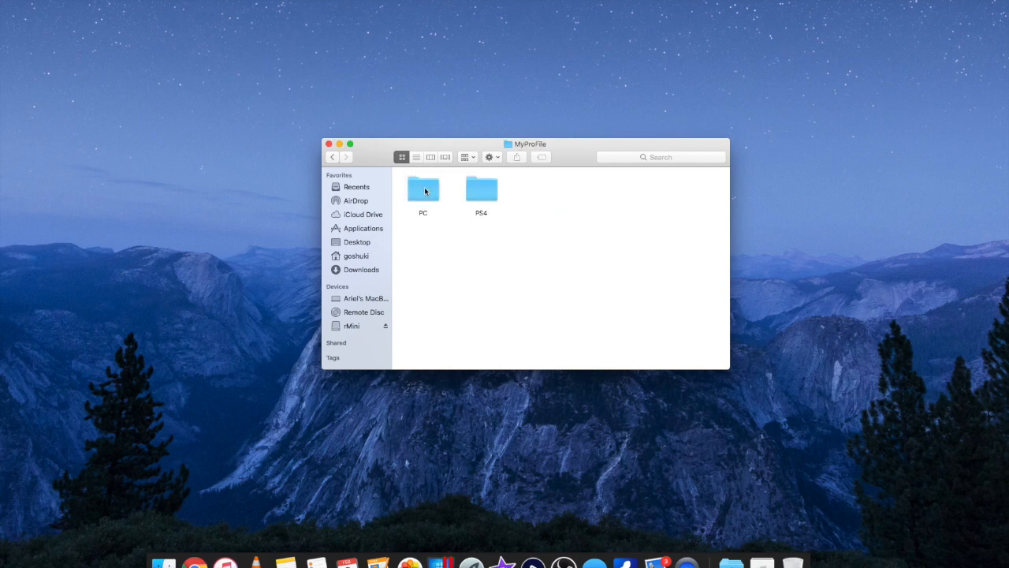
{"action": "left_click", "coordinate": [481, 189]}
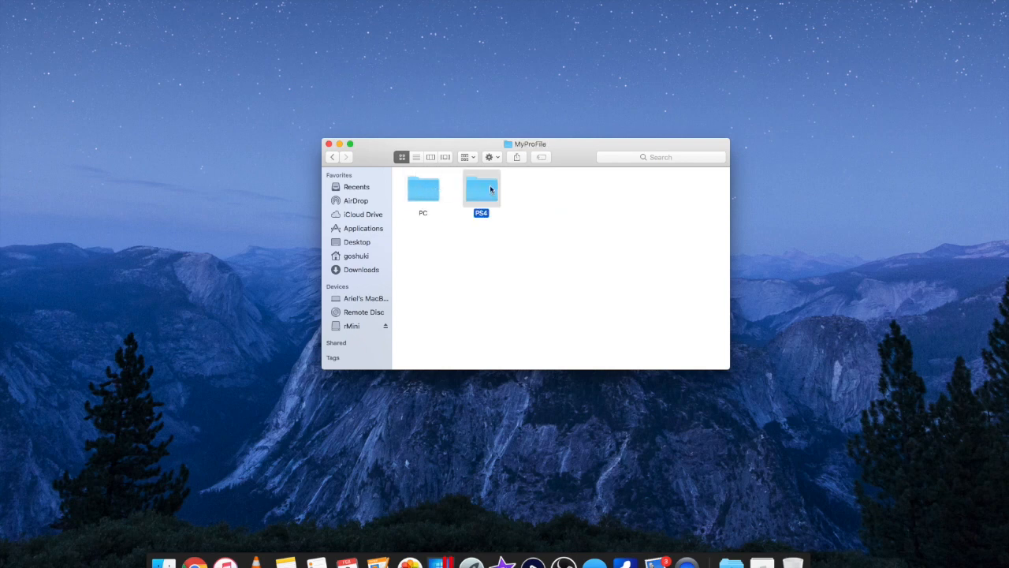
{"action": "double_click", "coordinate": [481, 189]}
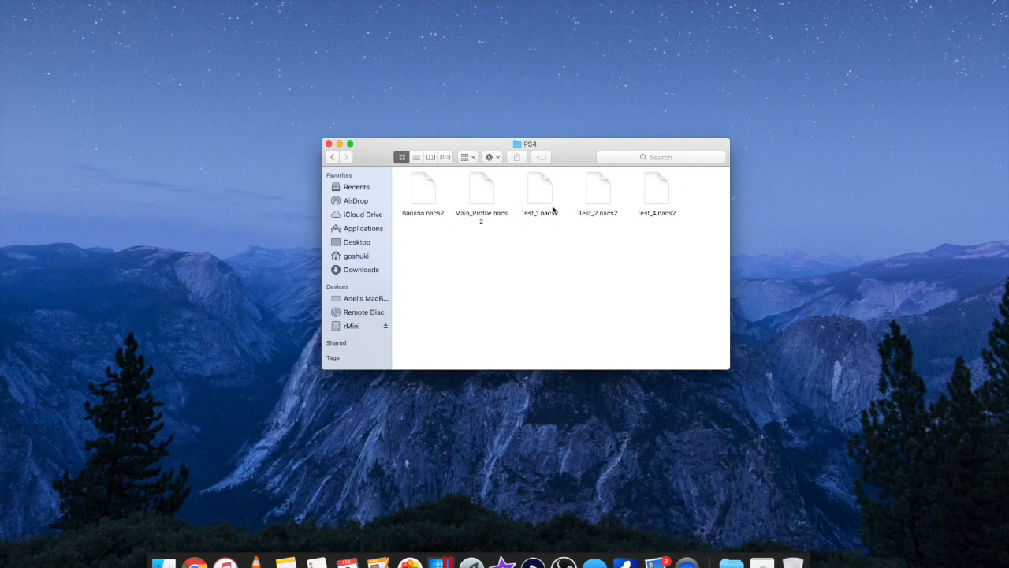